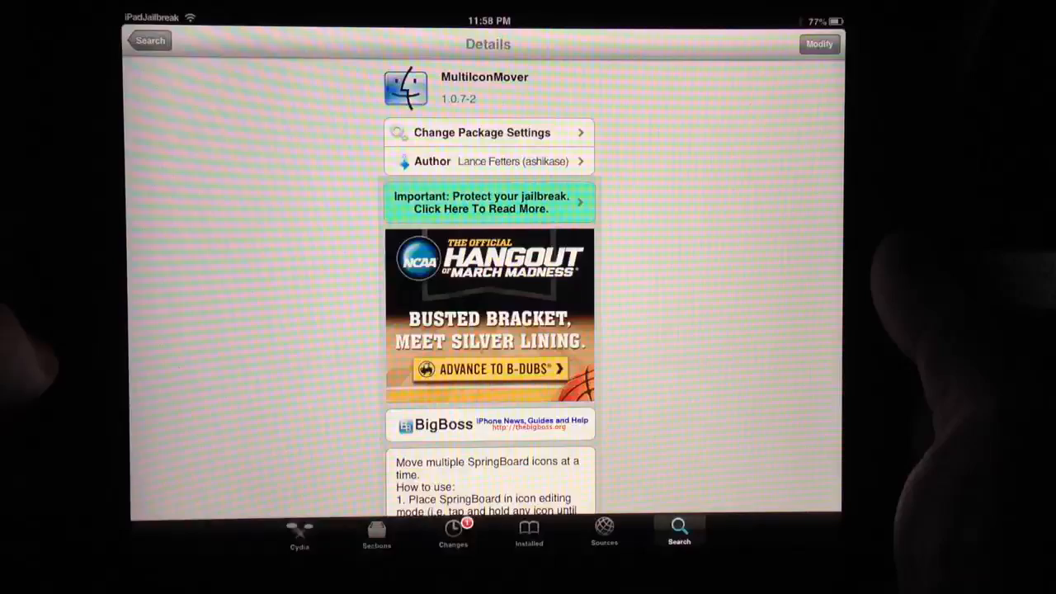
- Scroll the MultiIconMover details page to the 'How to use' description
scroll("down", 3)
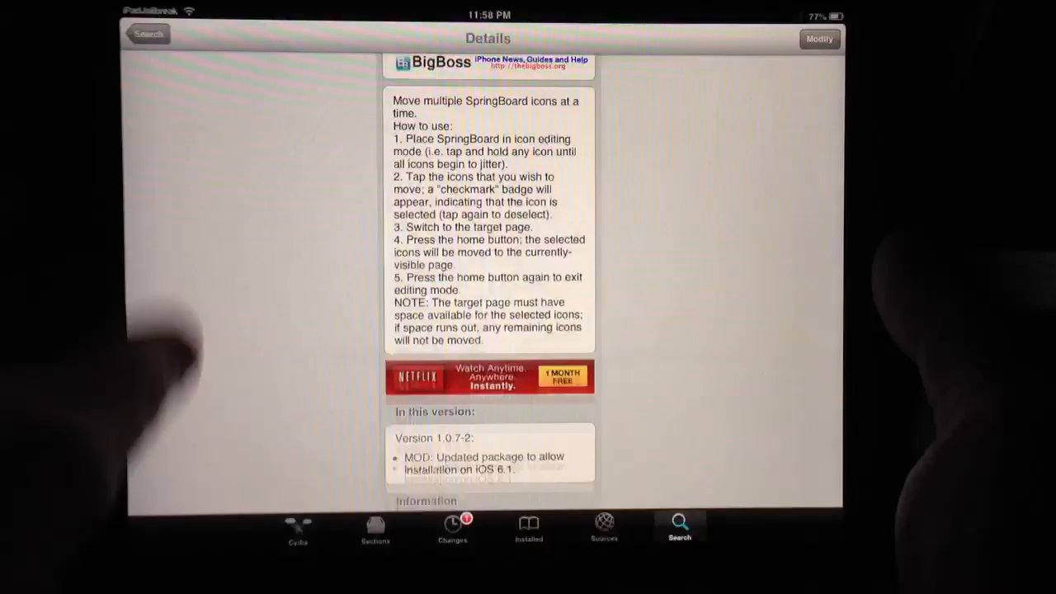
scroll("up", 3)
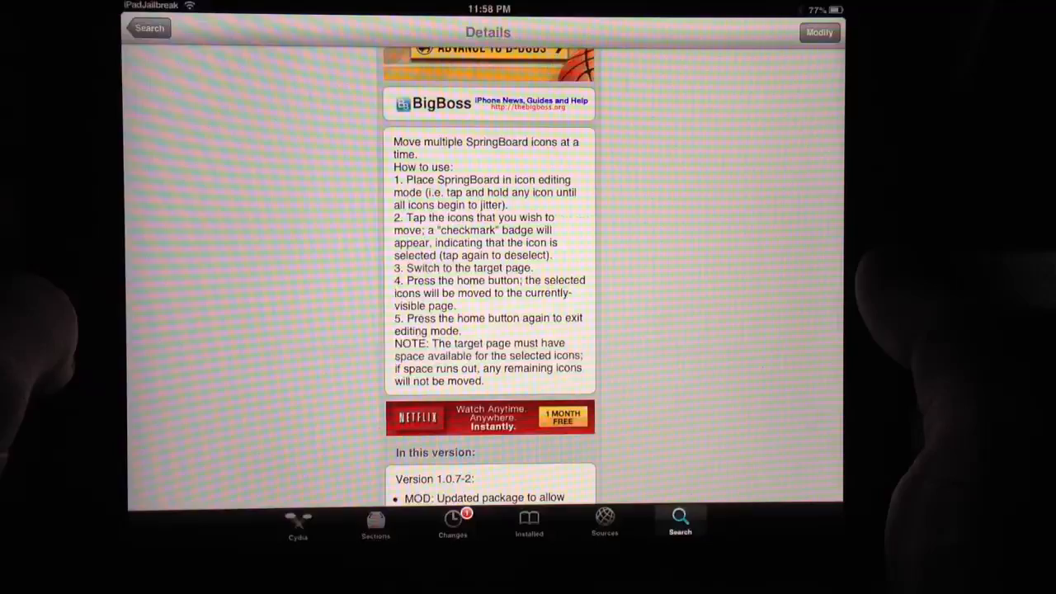
key("home")
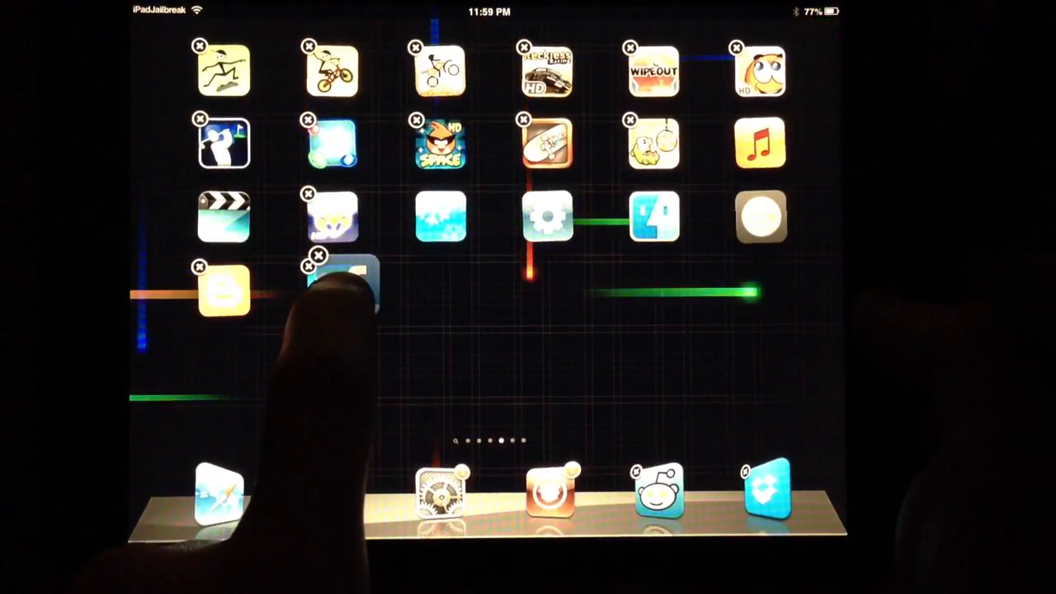
- Tap two jiggling icons so each gets a checkmark badge for group moving
left_click(332, 288)
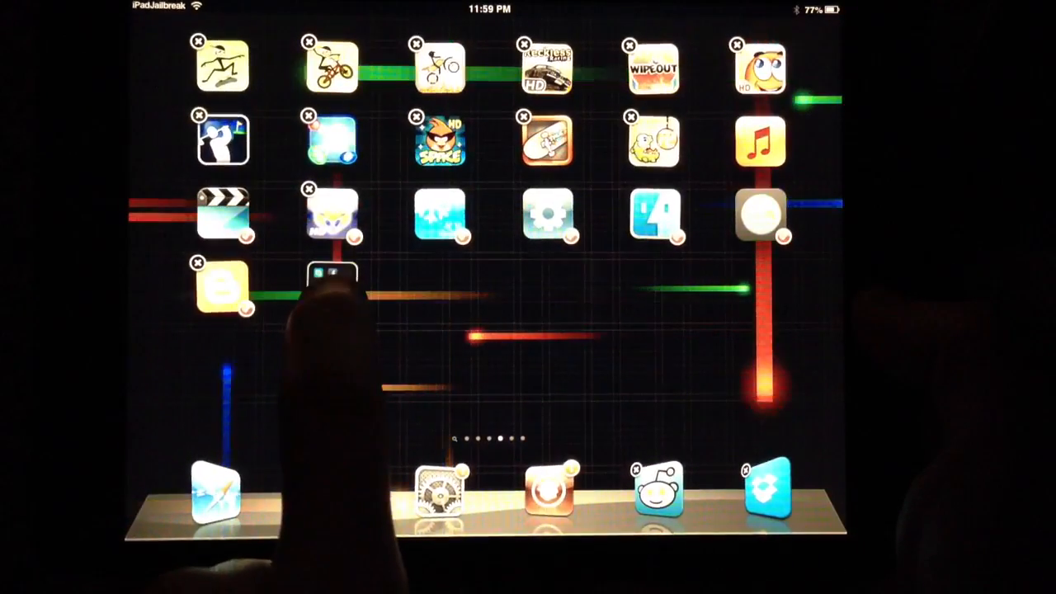
left_click(334, 289)
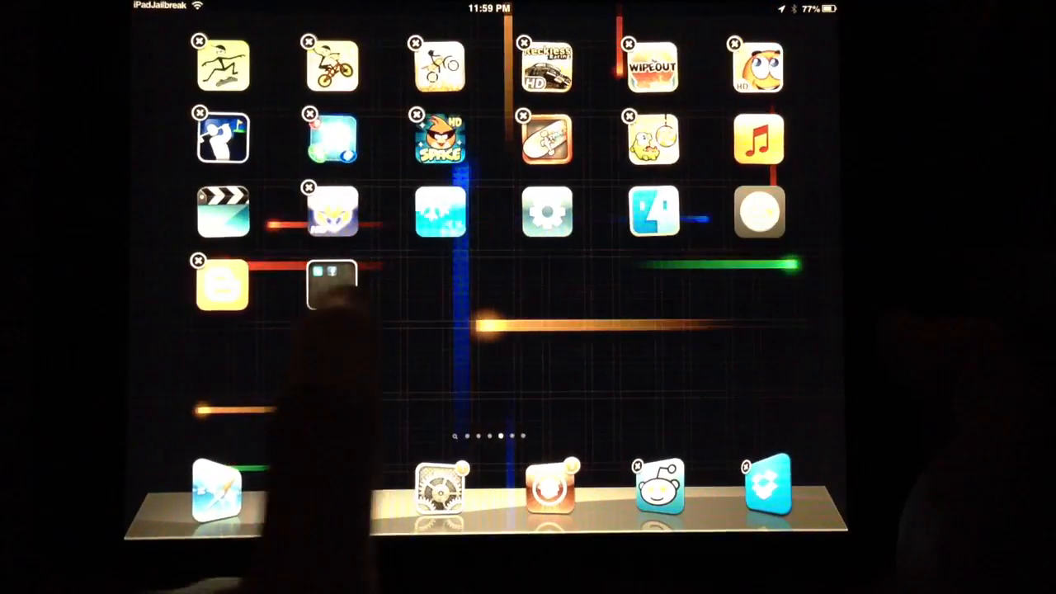
- Add one more icon to the checkmarked group before moving it to another page
left_click(332, 284)
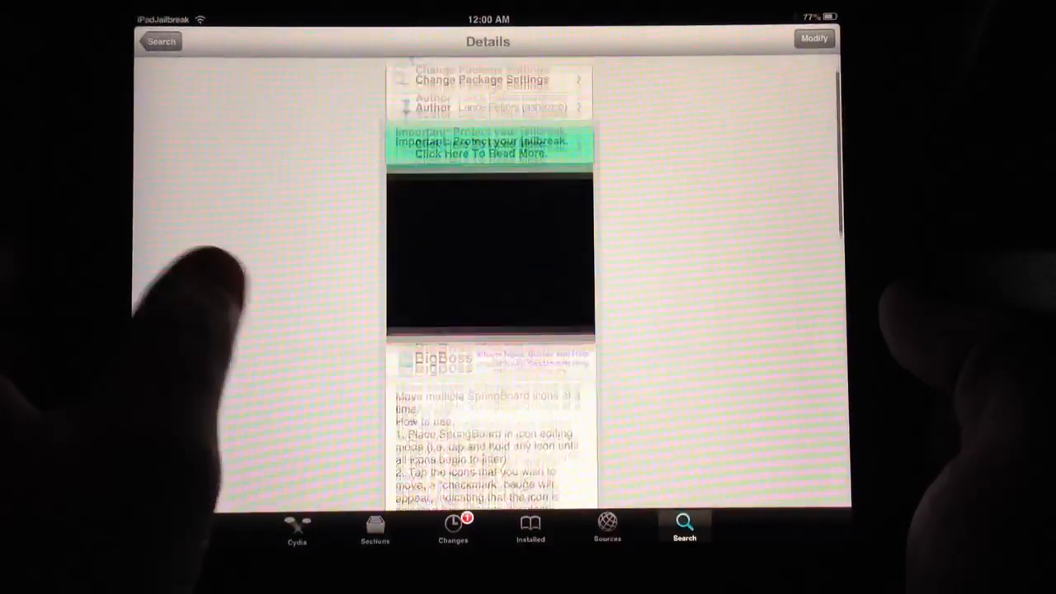
- Scroll the MultiIconMover page down to the how-to-use steps and version 1.0.7-2 notes
scroll("down", 3)
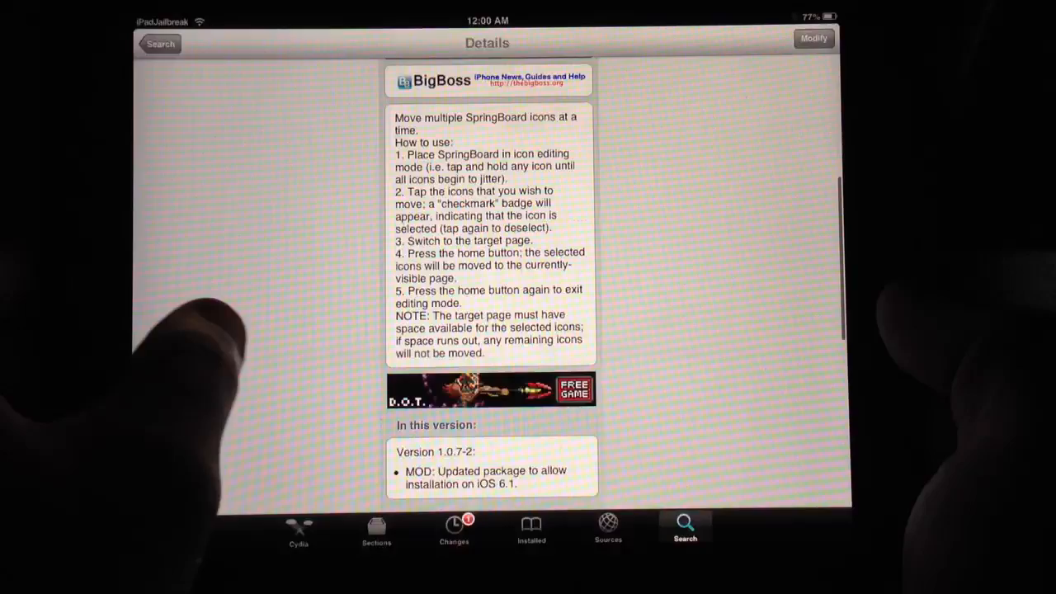